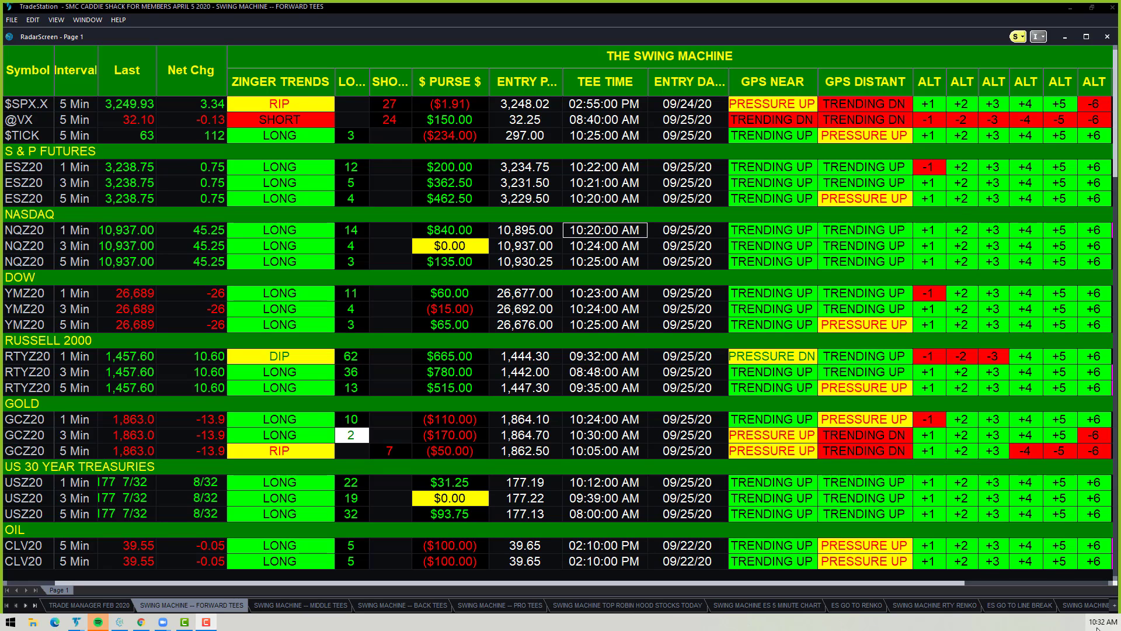
# - Open the Windows taskbar calendar flyout showing Friday, September 25, 2020
pyautogui.click(1099, 618)
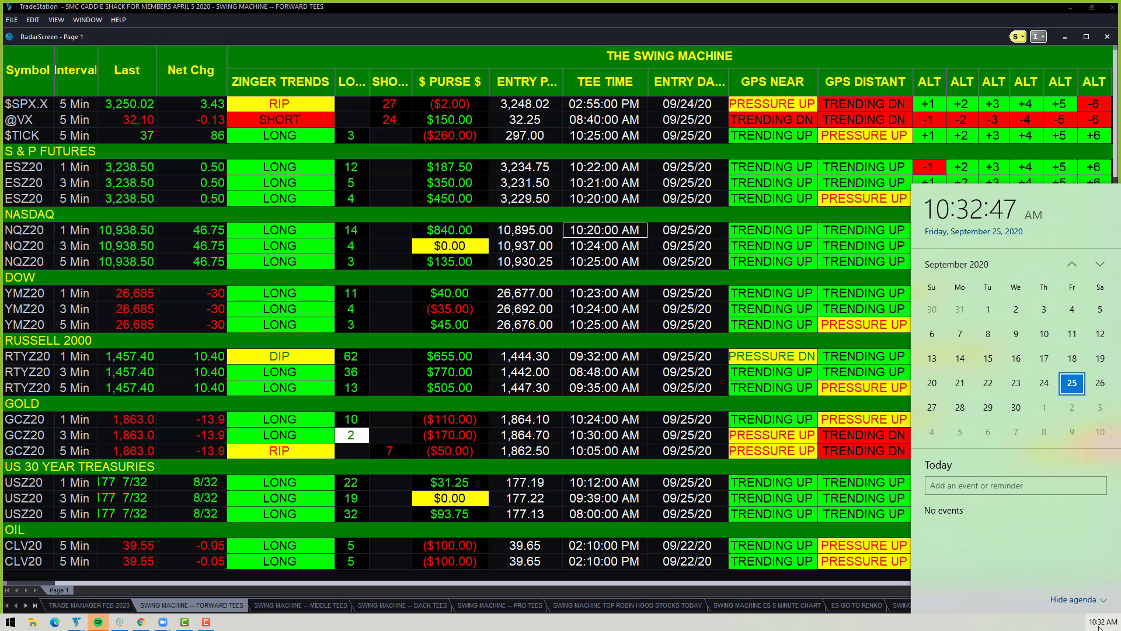